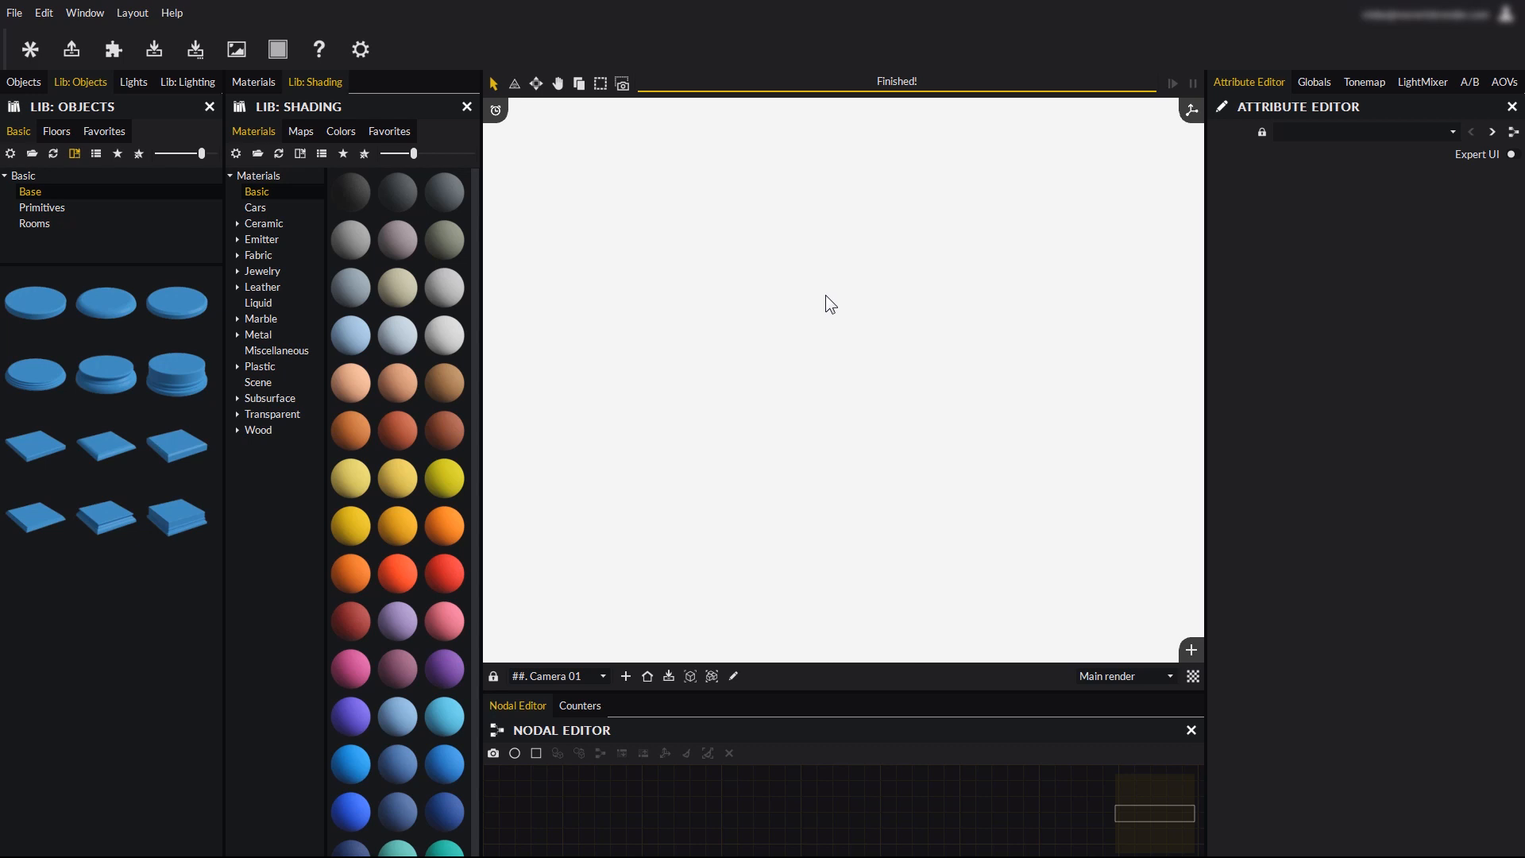
{"action": "mouse_move", "coordinate": [94, 149]}
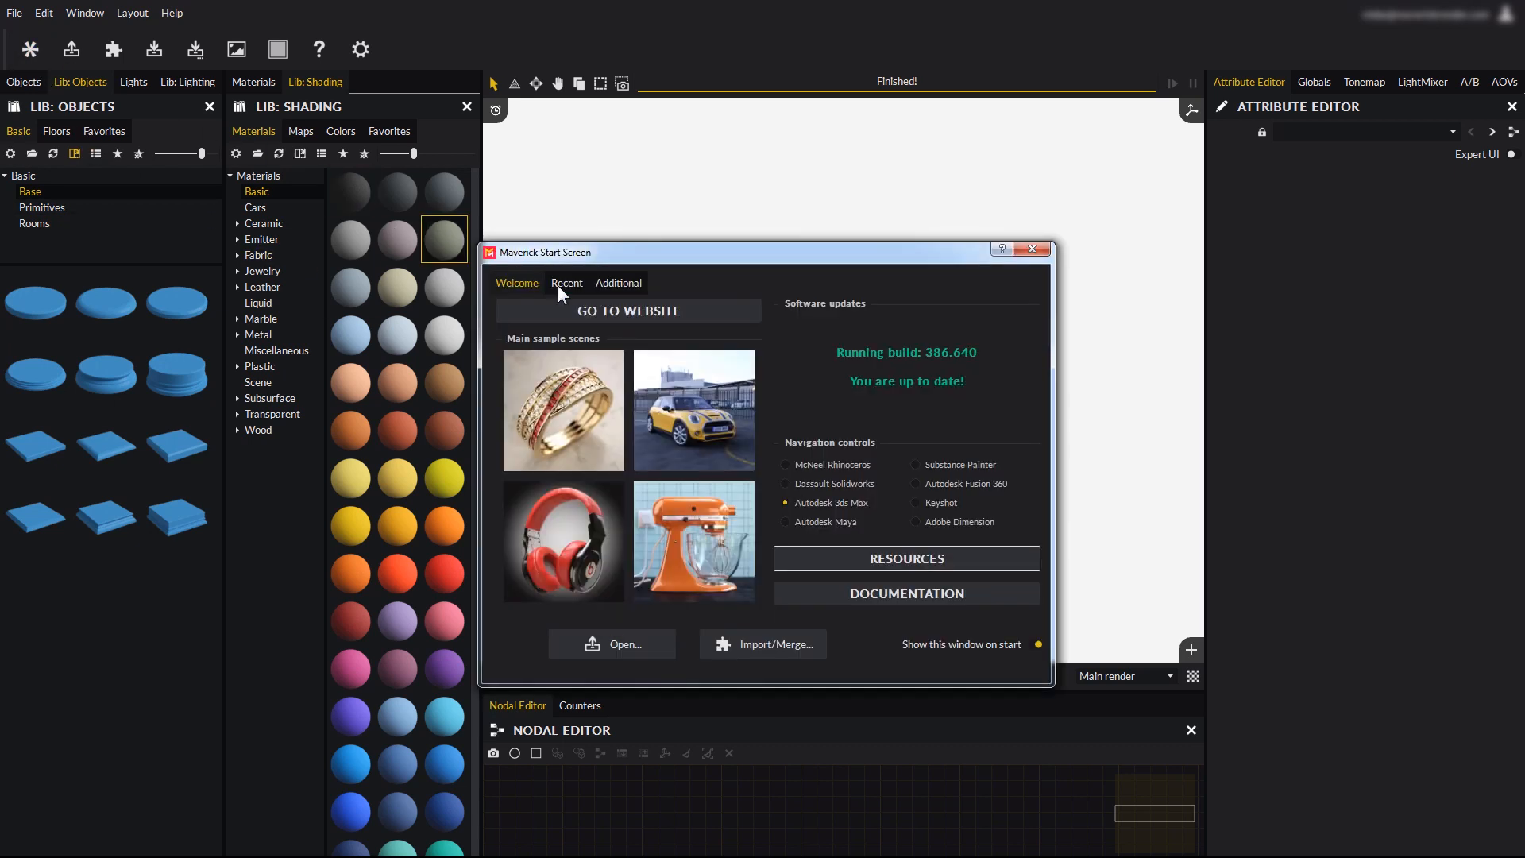
Show the Additional sample scenes tab on the Maverick Start Screen
{"action": "left_click", "coordinate": [618, 282]}
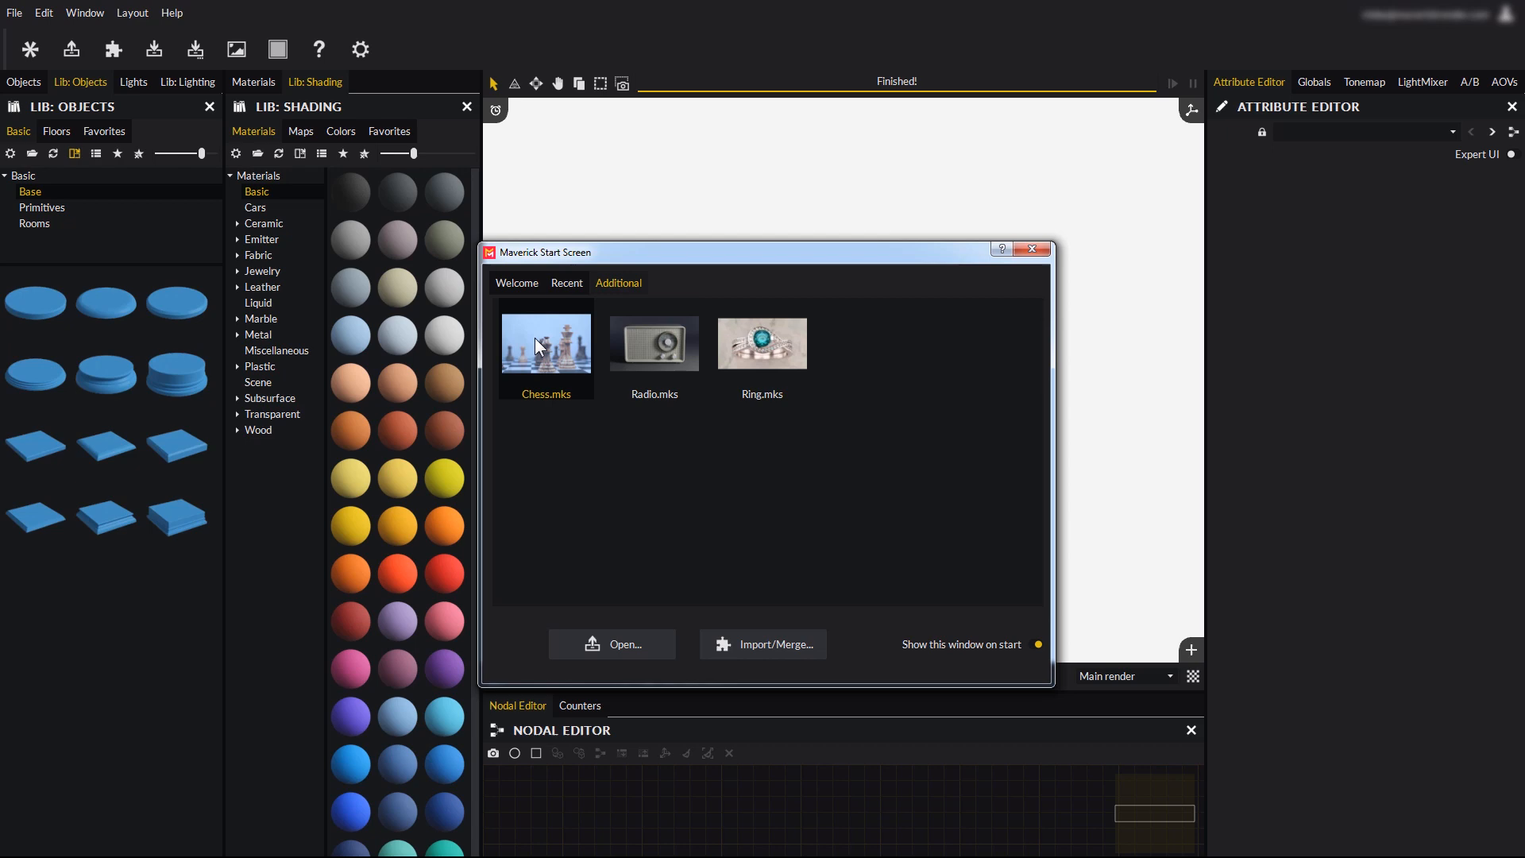
{"action": "mouse_move", "coordinate": [540, 350]}
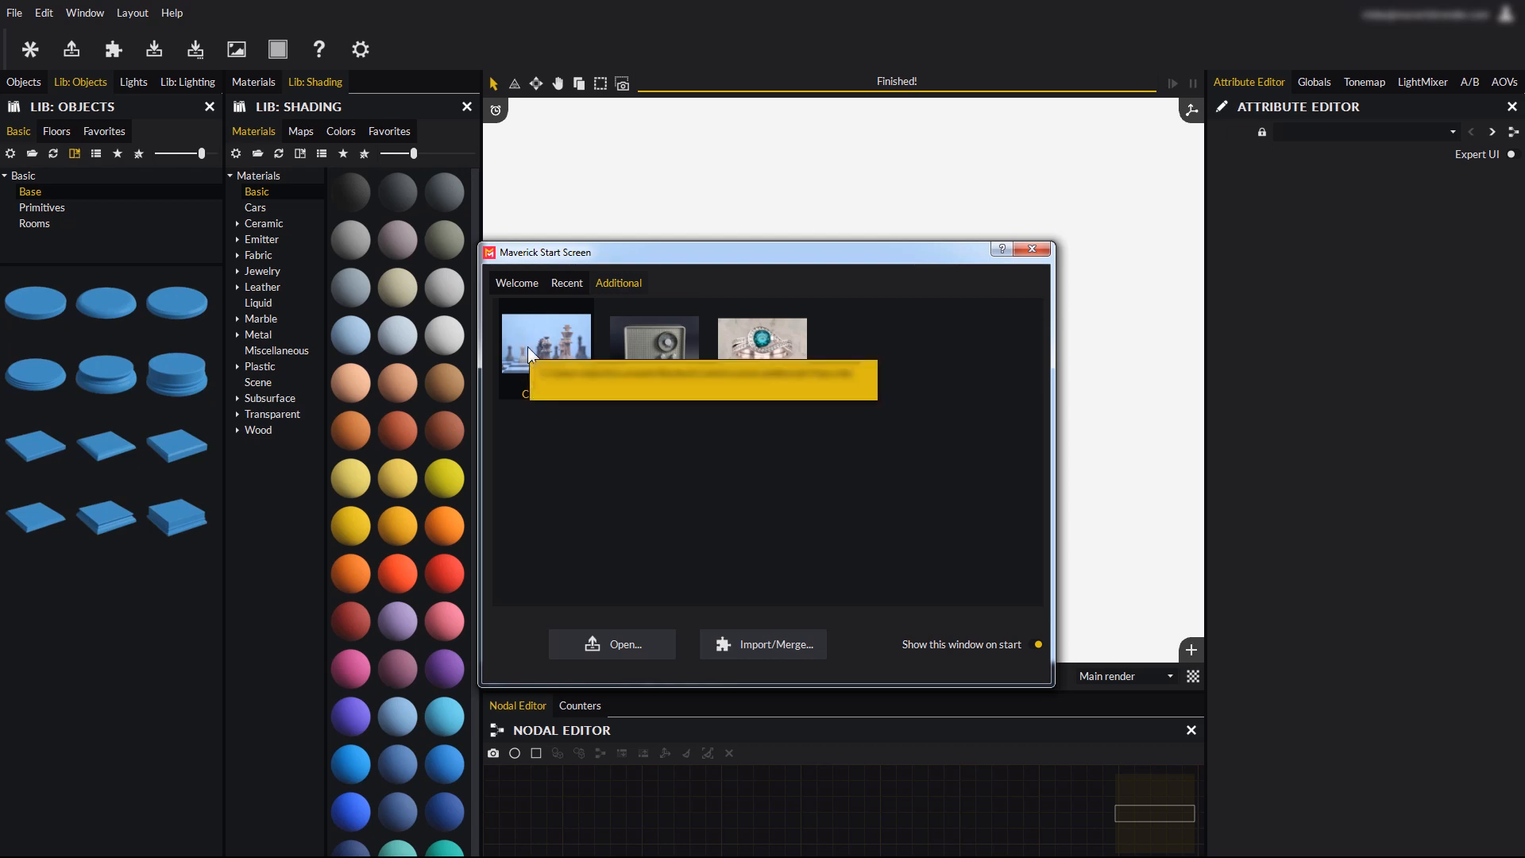
{"action": "left_click", "coordinate": [516, 283]}
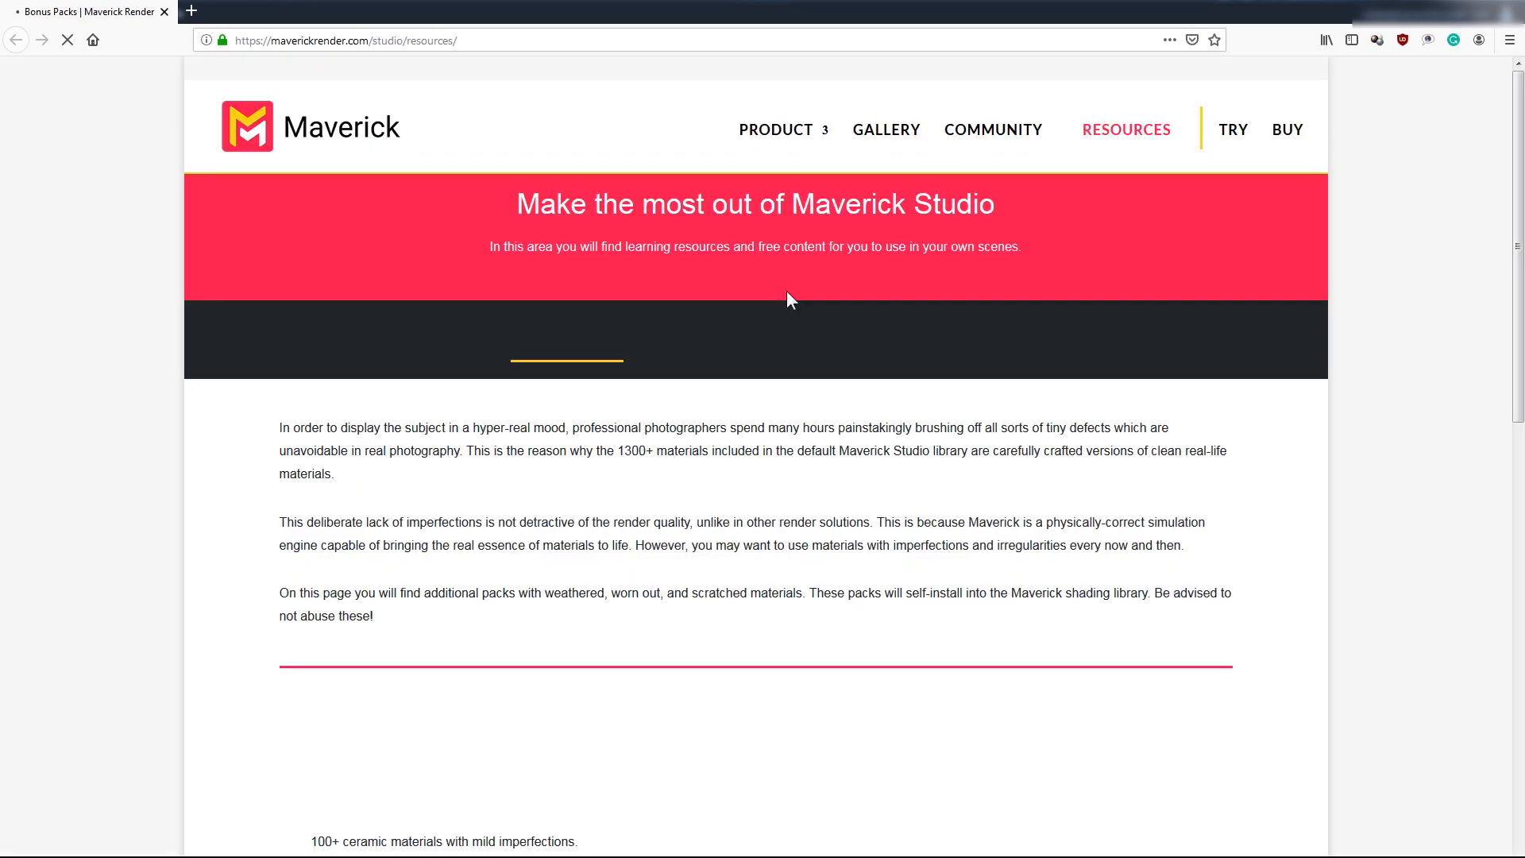
Open the SCENES section and scroll down to the Radio scene pack
{"action": "left_click", "coordinate": [942, 344]}
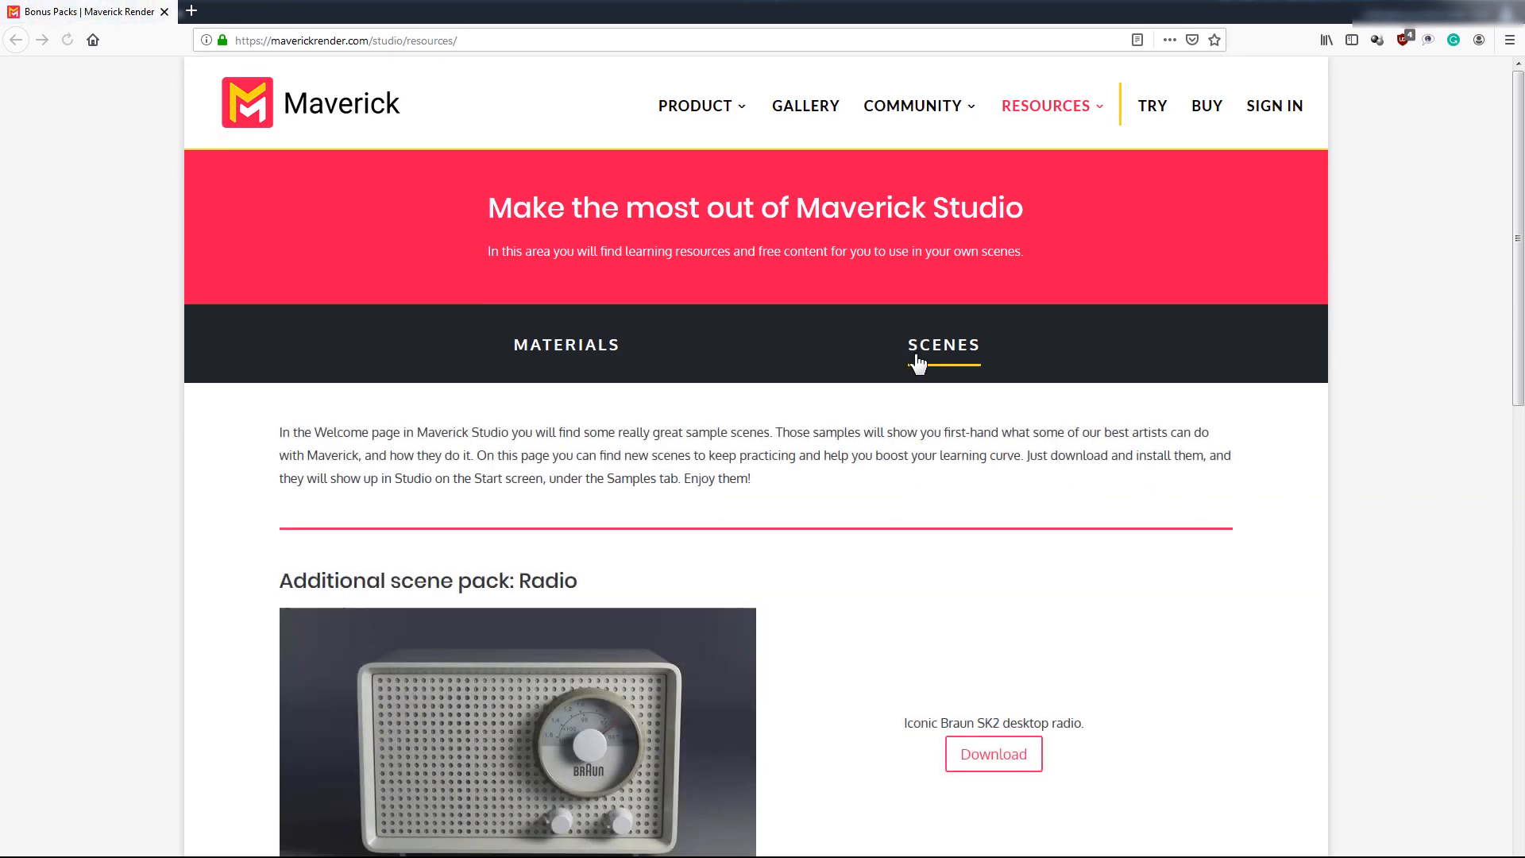
{"action": "scroll", "scroll_direction": "down", "scroll_amount": 3}
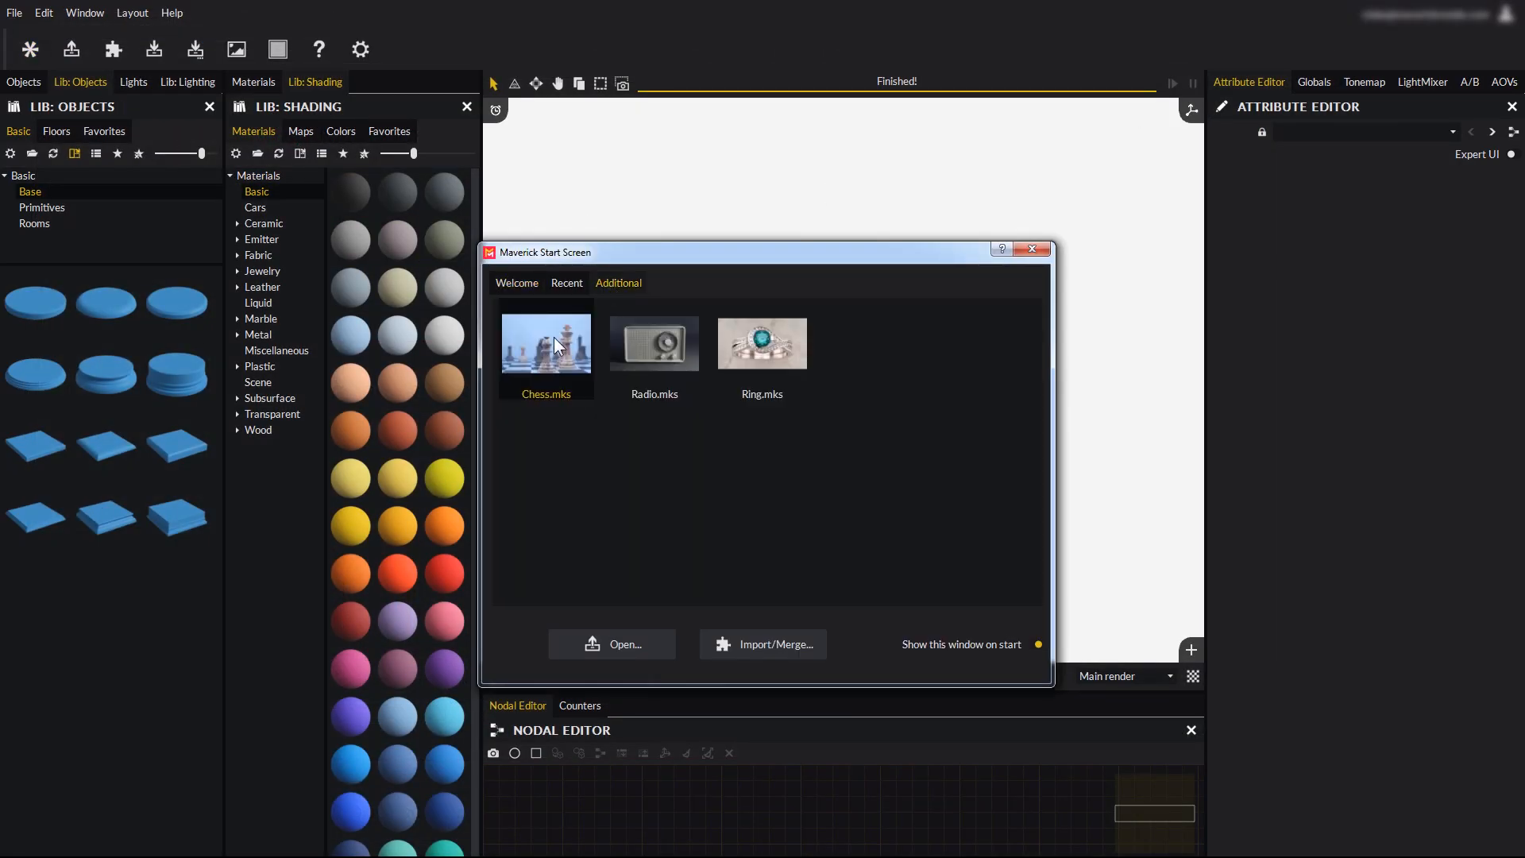
Load Chess.mks from the Additional tab and let it render
{"action": "double_click", "coordinate": [546, 342]}
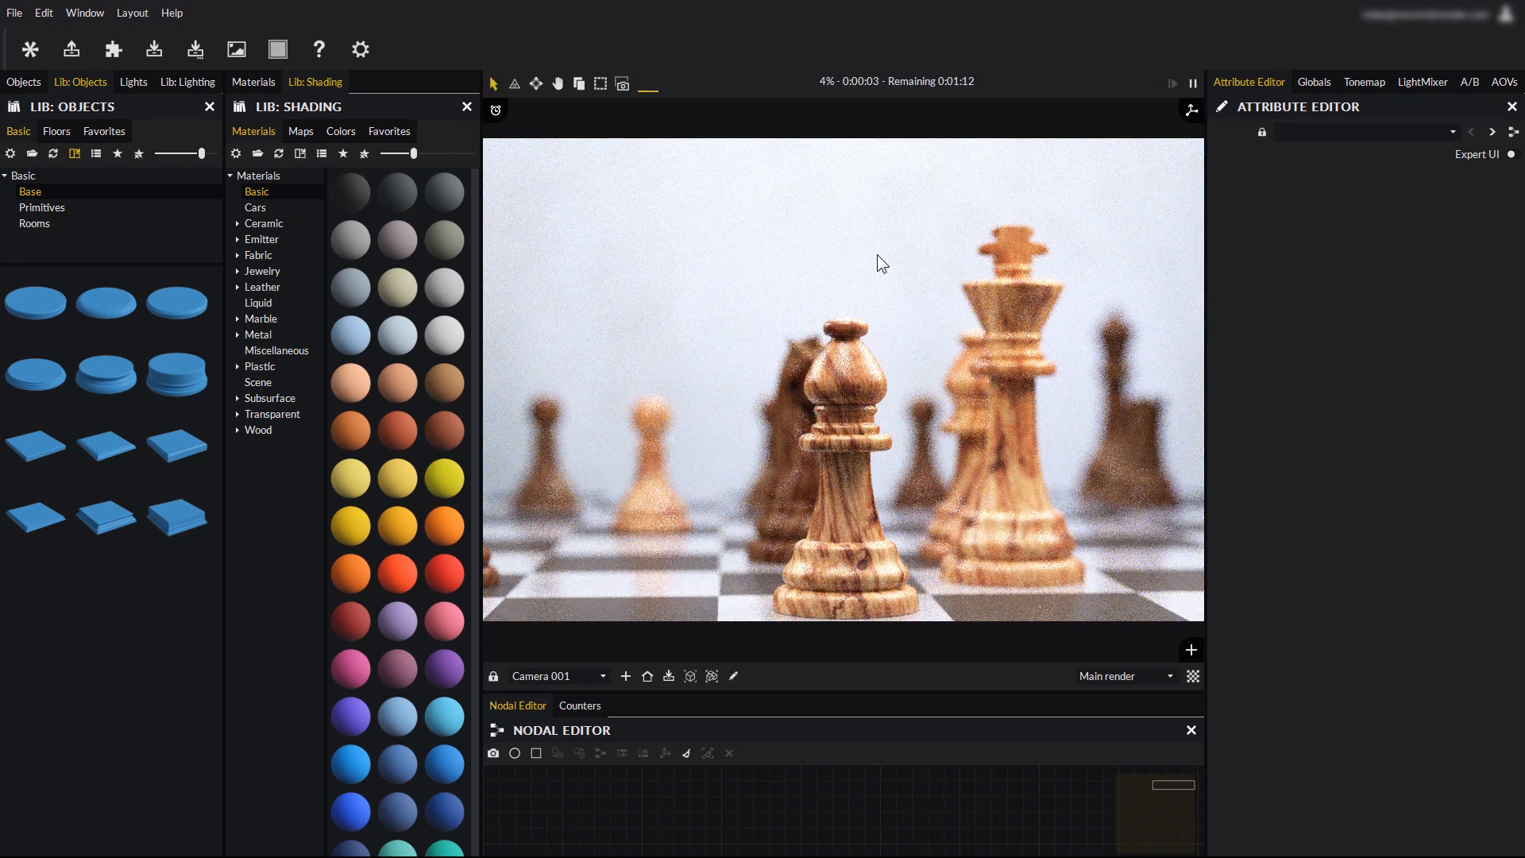
{"action": "mouse_move", "coordinate": [828, 415]}
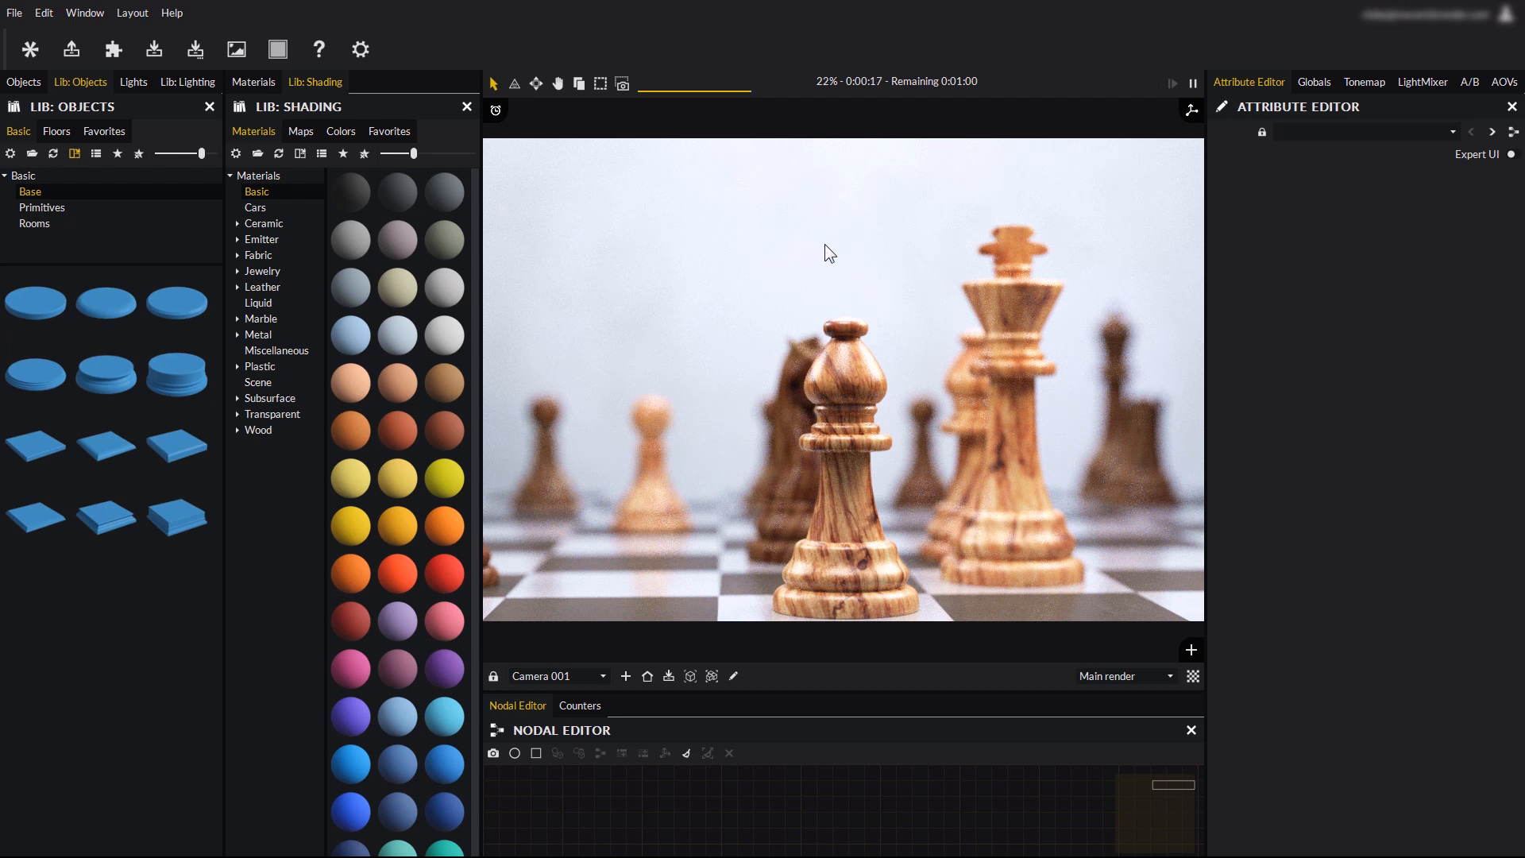
{"action": "mouse_move", "coordinate": [884, 272]}
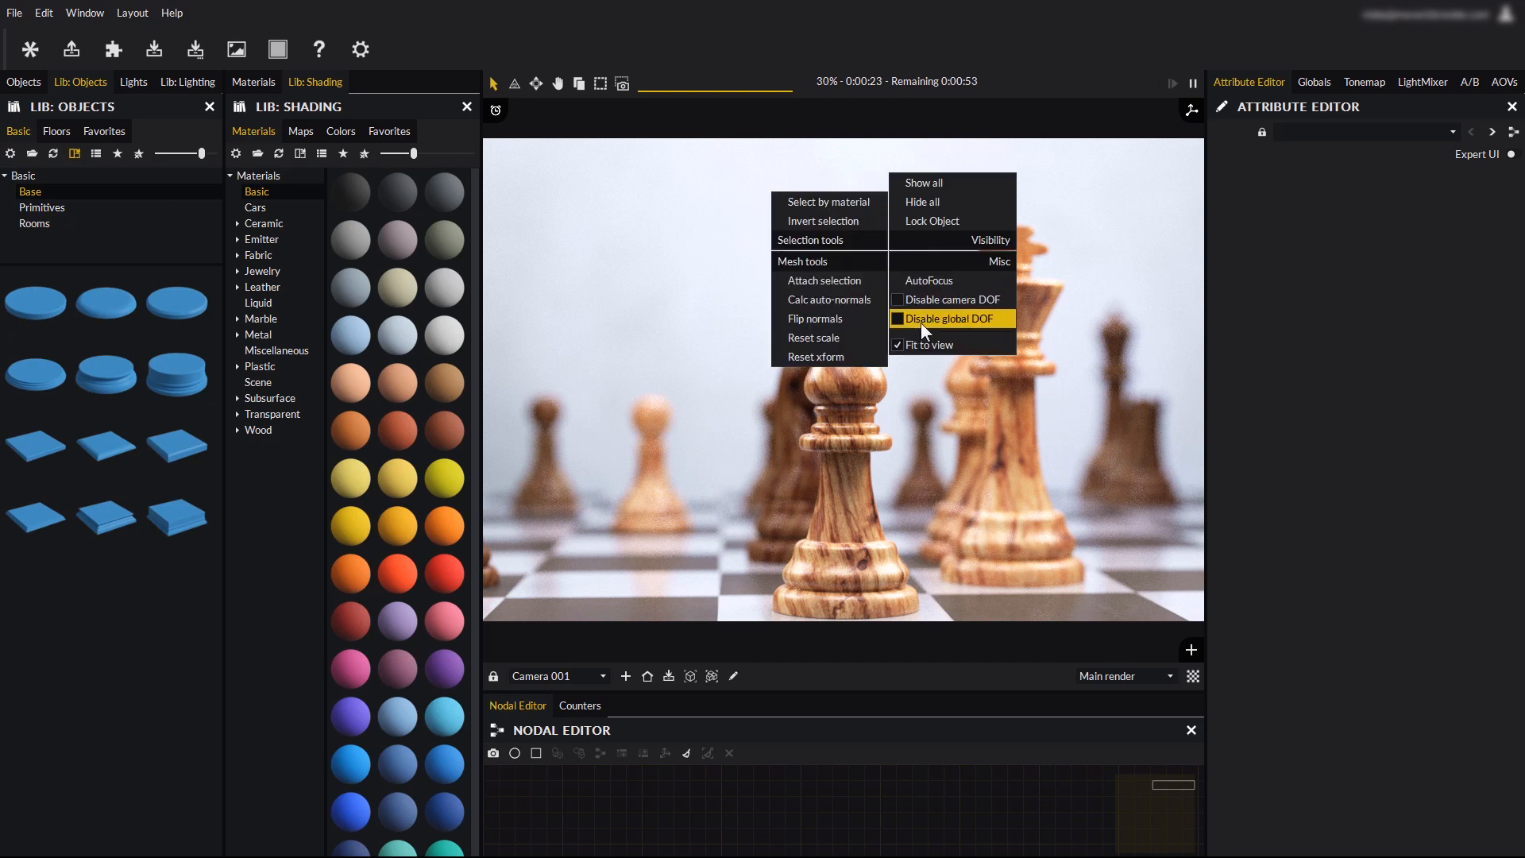
{"action": "left_click", "coordinate": [952, 318]}
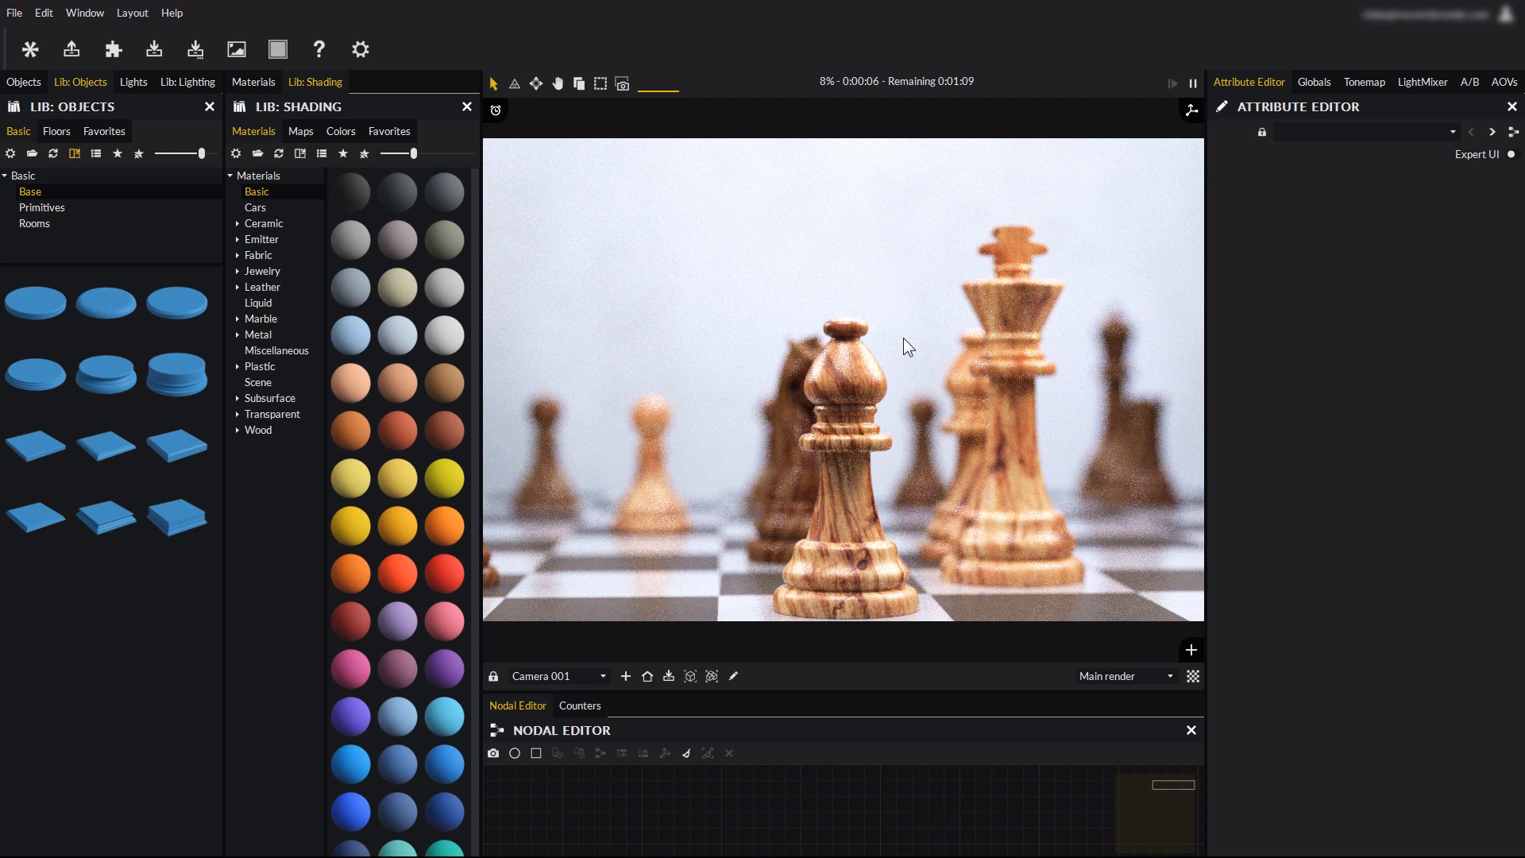
{"action": "mouse_move", "coordinate": [1055, 302]}
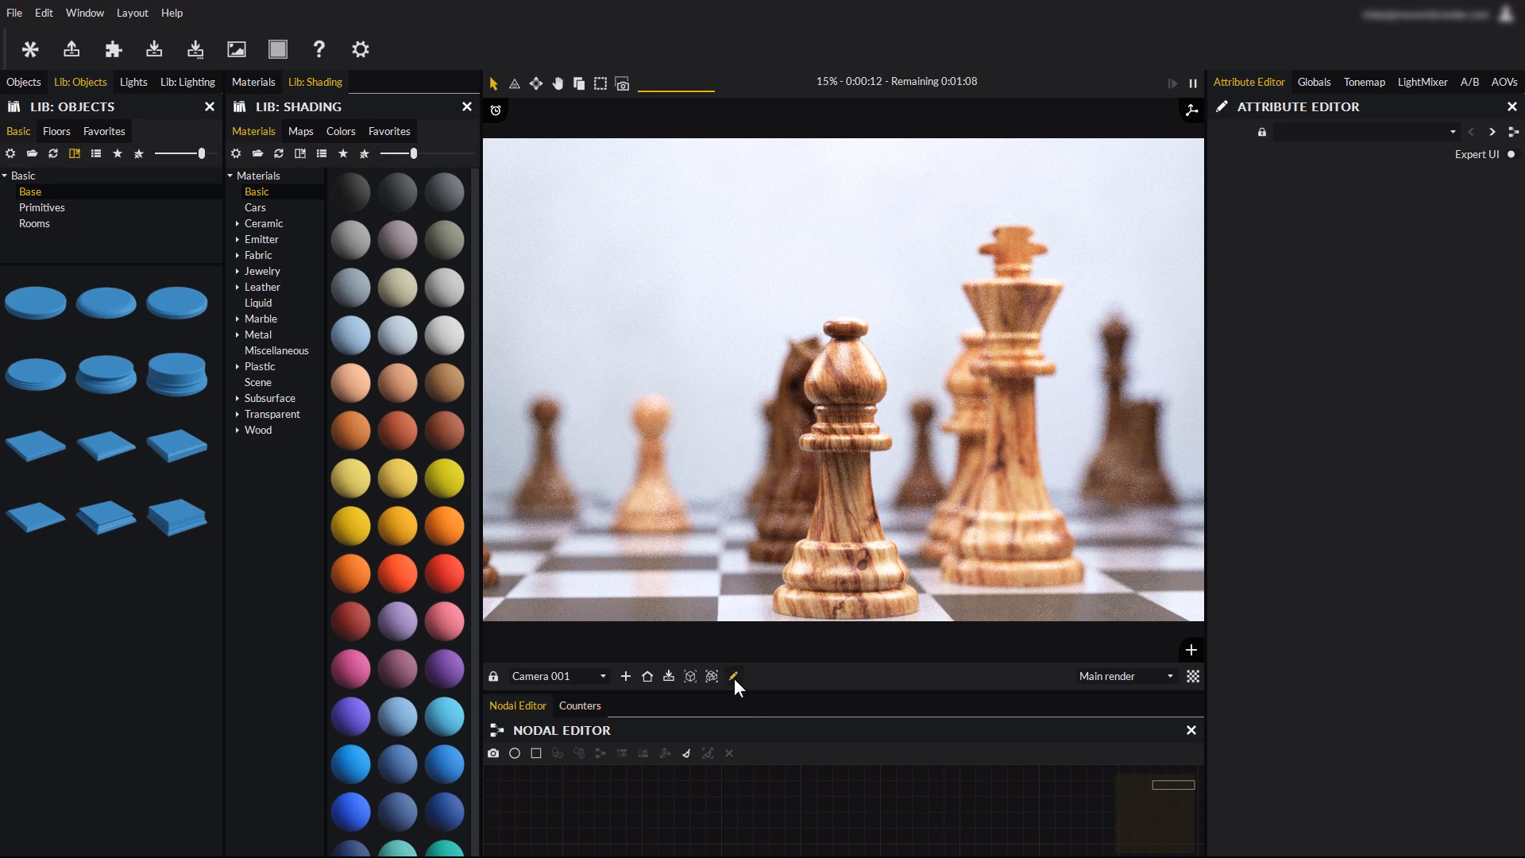
Show Camera 001 in the Attribute Editor via the edit-camera icon
{"action": "left_click", "coordinate": [733, 676]}
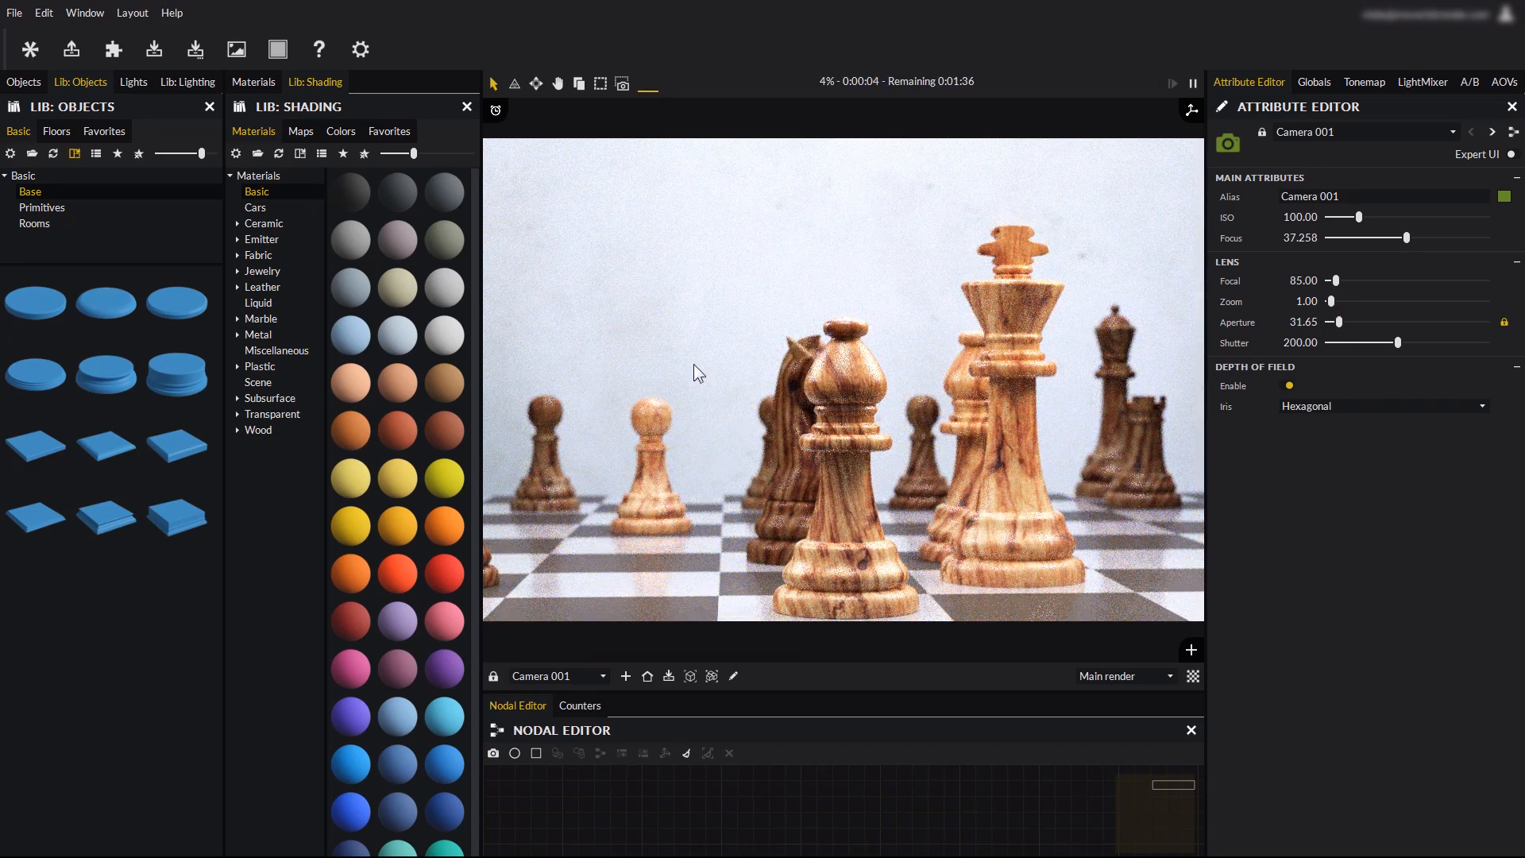
Drag Camera 001's Aperture slider down to 8.00
{"action": "left_click_drag", "start_coordinate": [1350, 322], "coordinate": [1333, 322]}
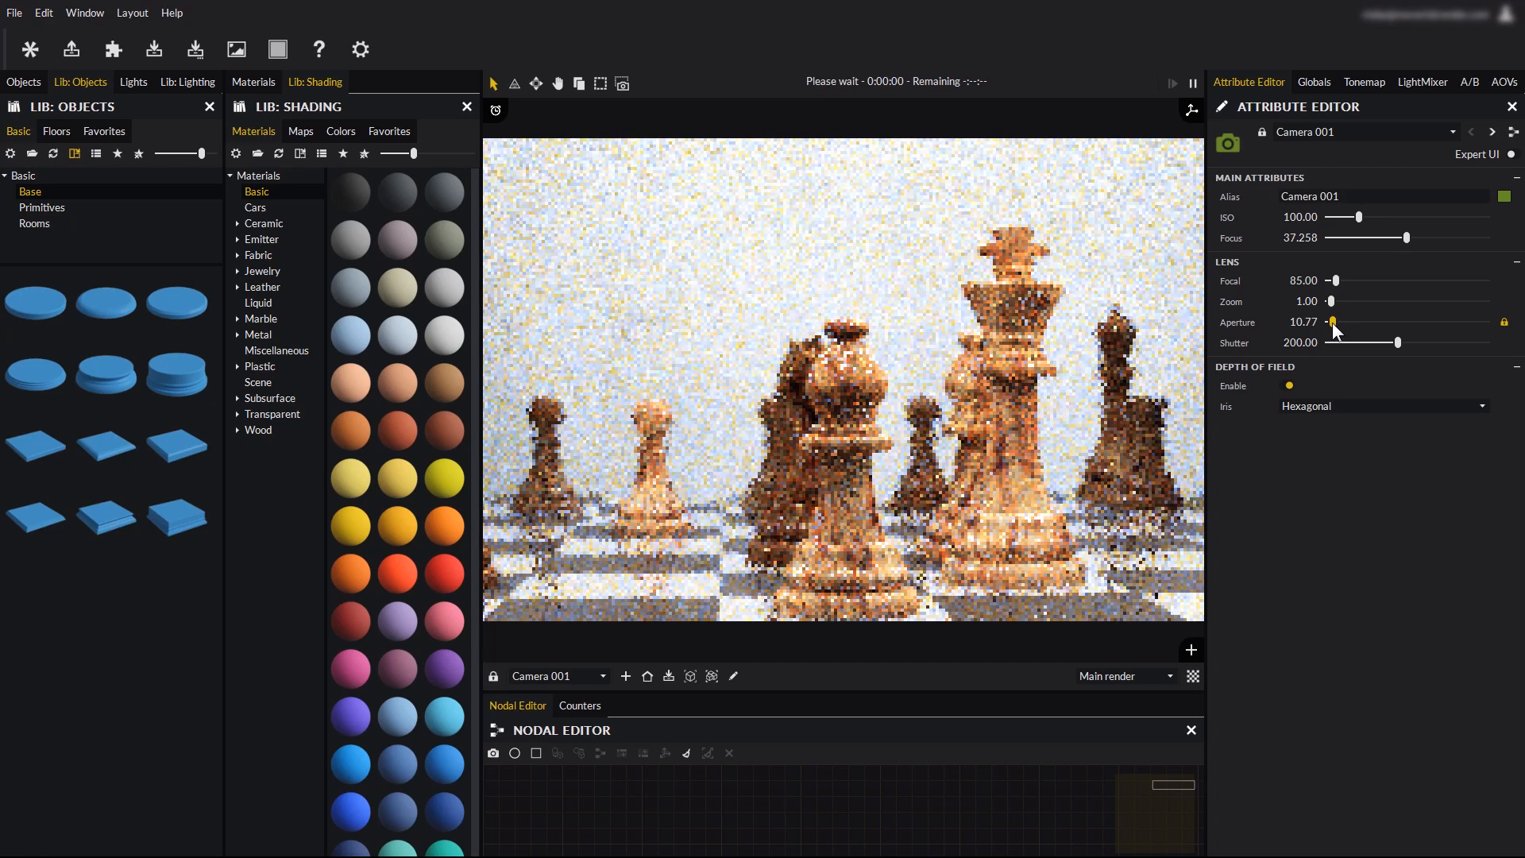
{"action": "left_click_drag", "start_coordinate": [1333, 321], "coordinate": [1326, 321]}
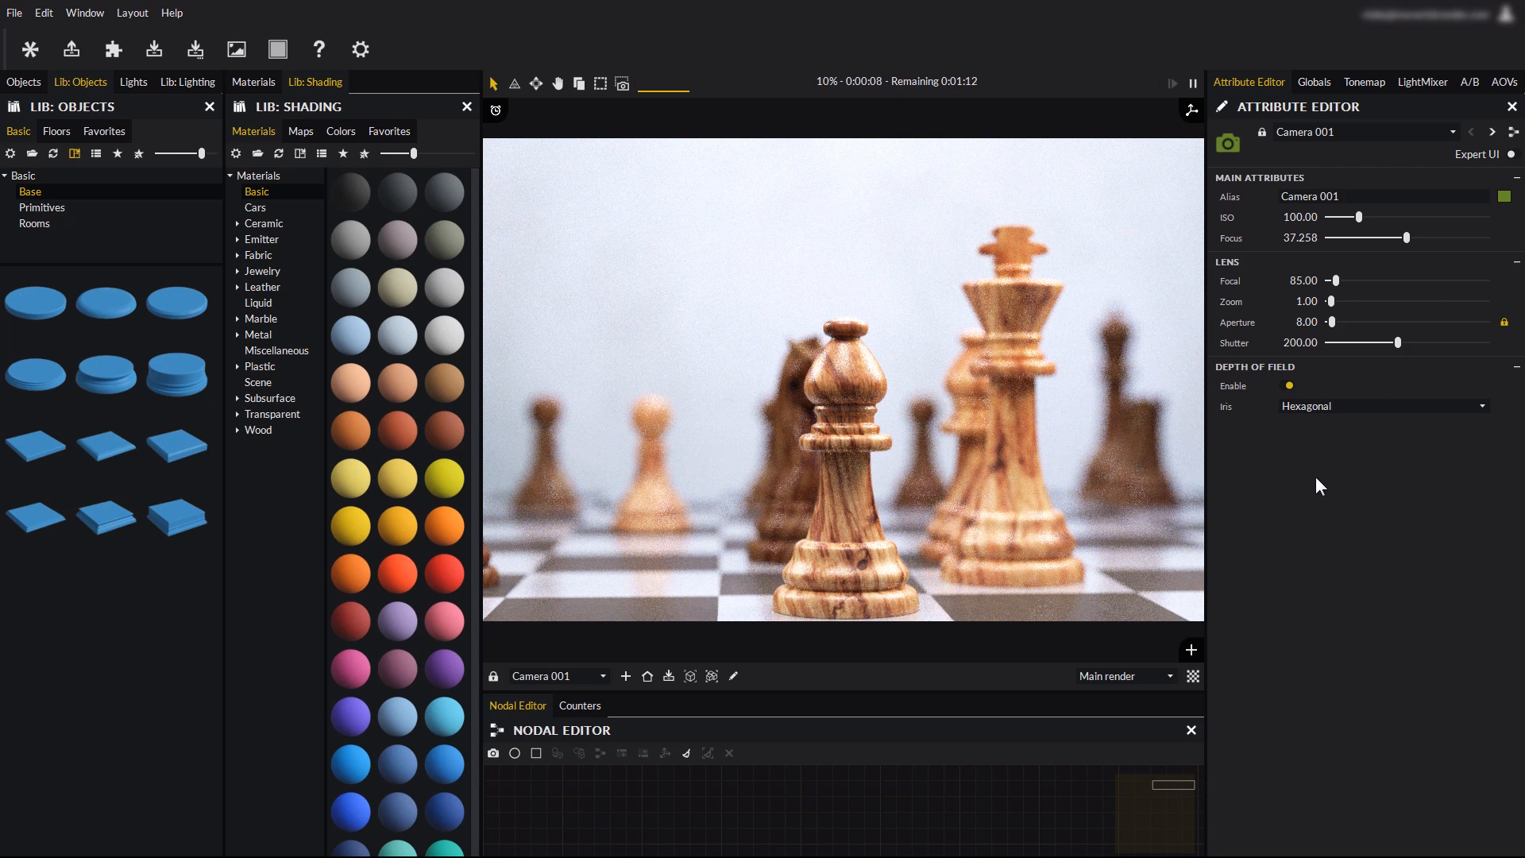
{"action": "mouse_move", "coordinate": [1350, 526]}
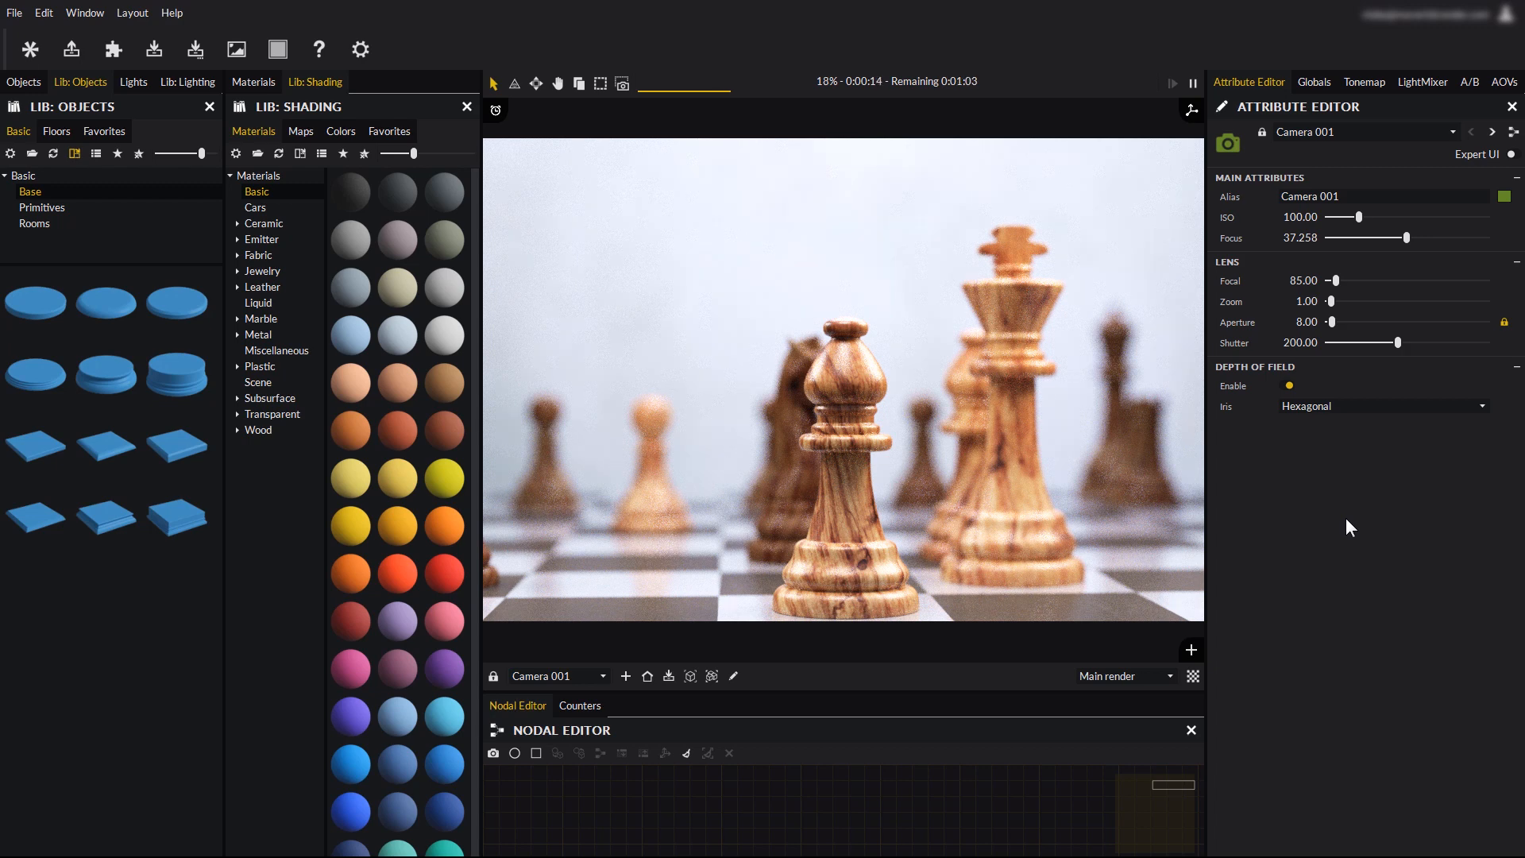
{"action": "mouse_move", "coordinate": [660, 256]}
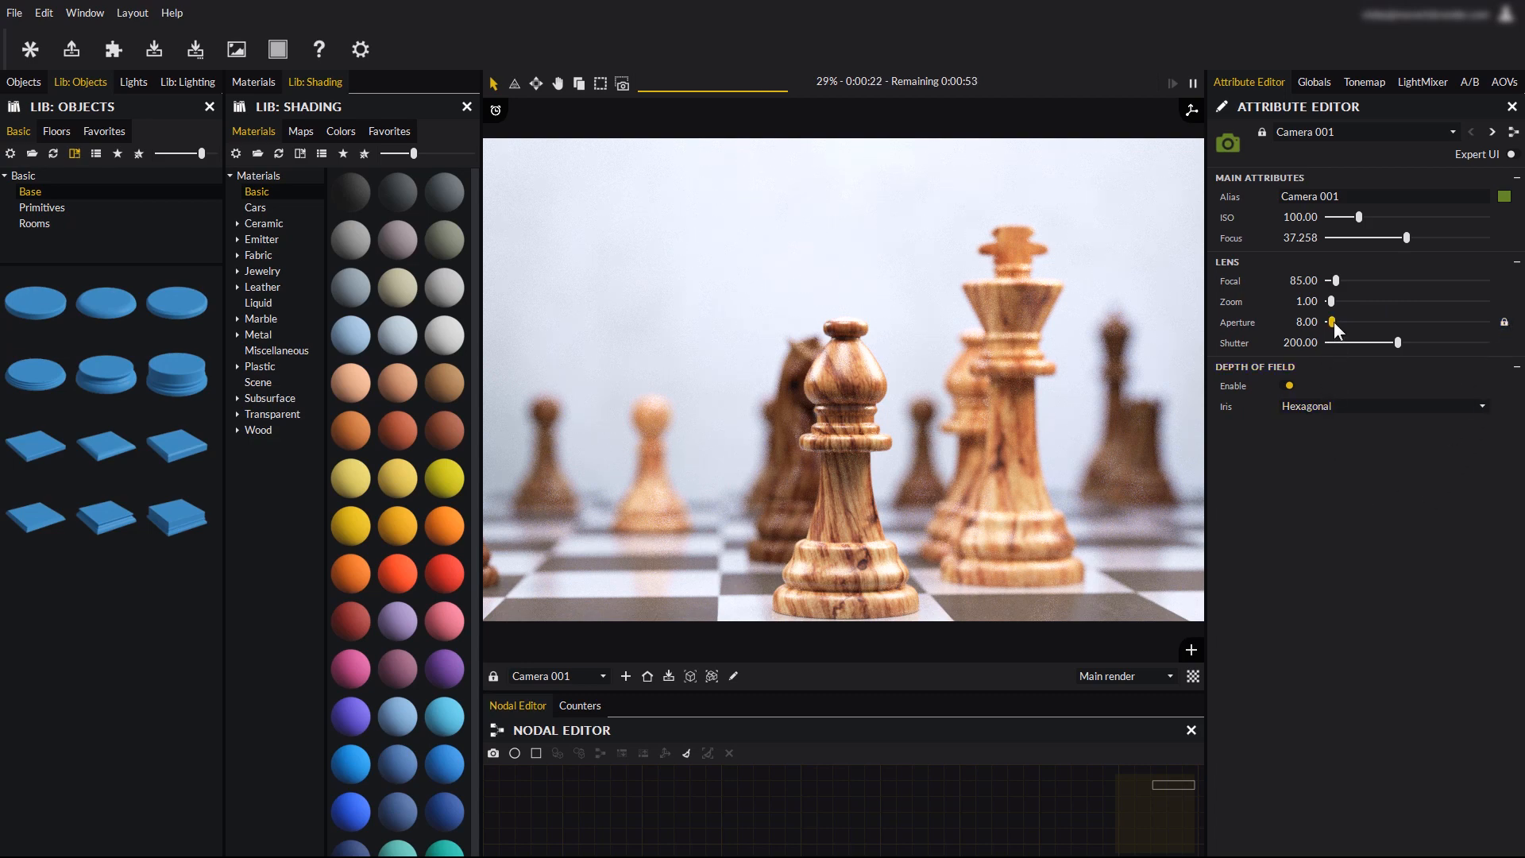
Raise the aperture to about 29, then return it to about 8.16
{"action": "left_click_drag", "start_coordinate": [1334, 322], "coordinate": [1381, 321]}
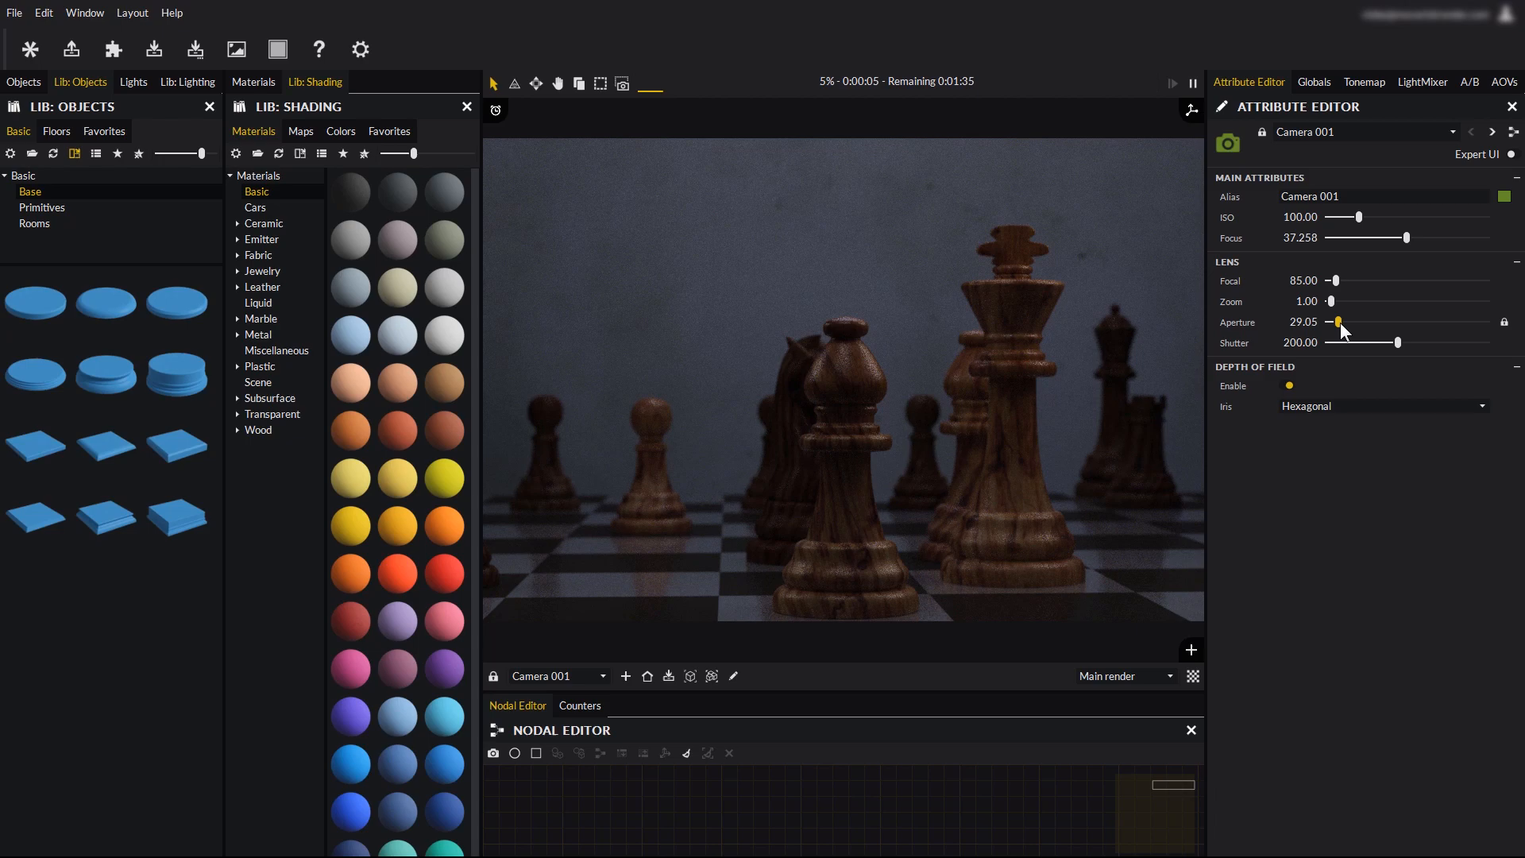
{"action": "left_click_drag", "start_coordinate": [1338, 322], "coordinate": [1330, 322]}
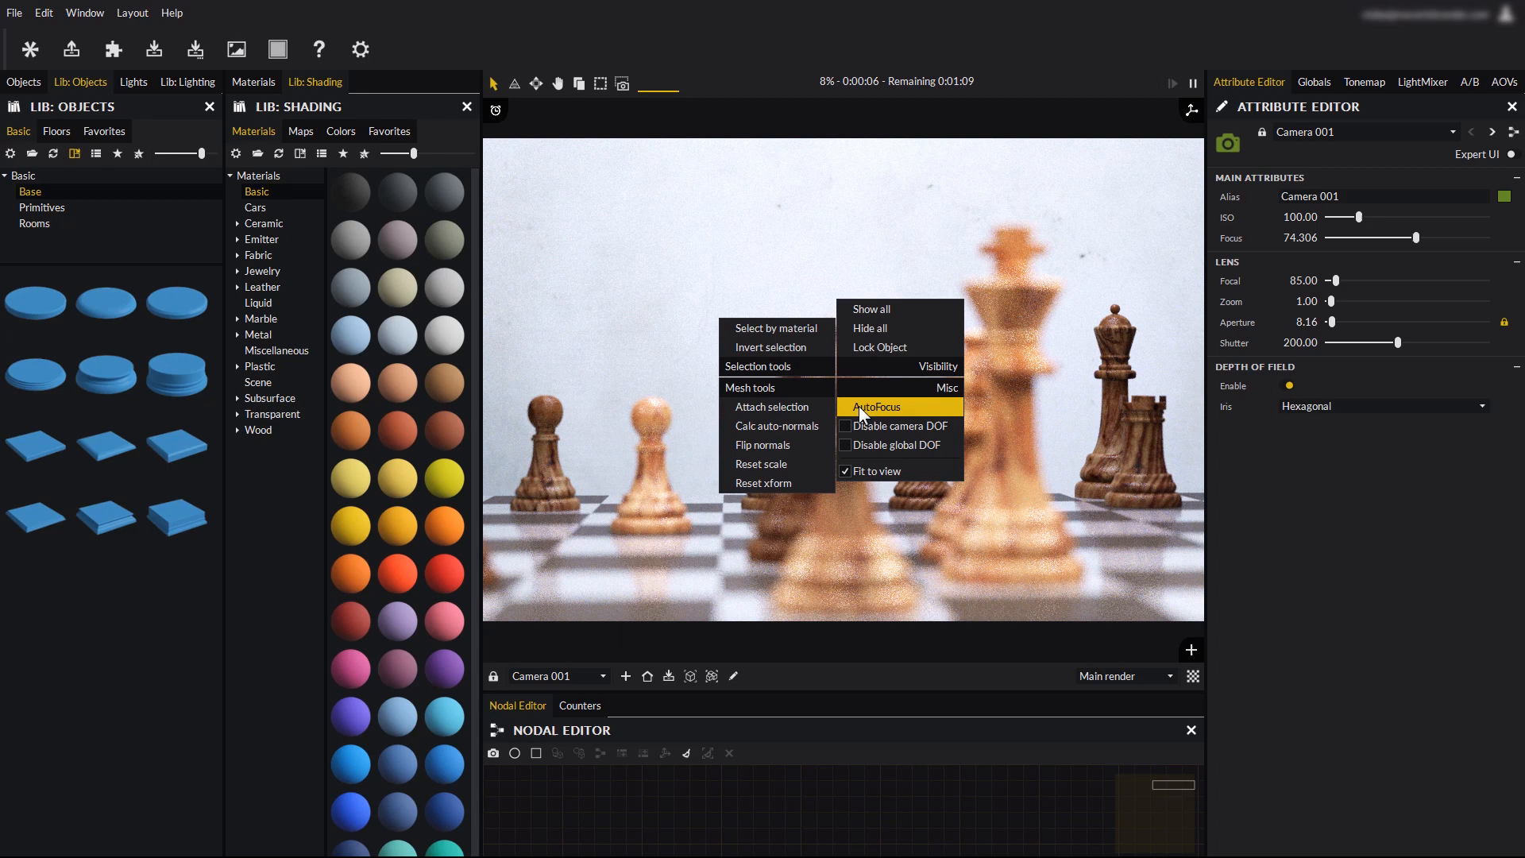
Enable AutoFocus from the viewport context menu's Misc section
{"action": "left_click", "coordinate": [874, 407]}
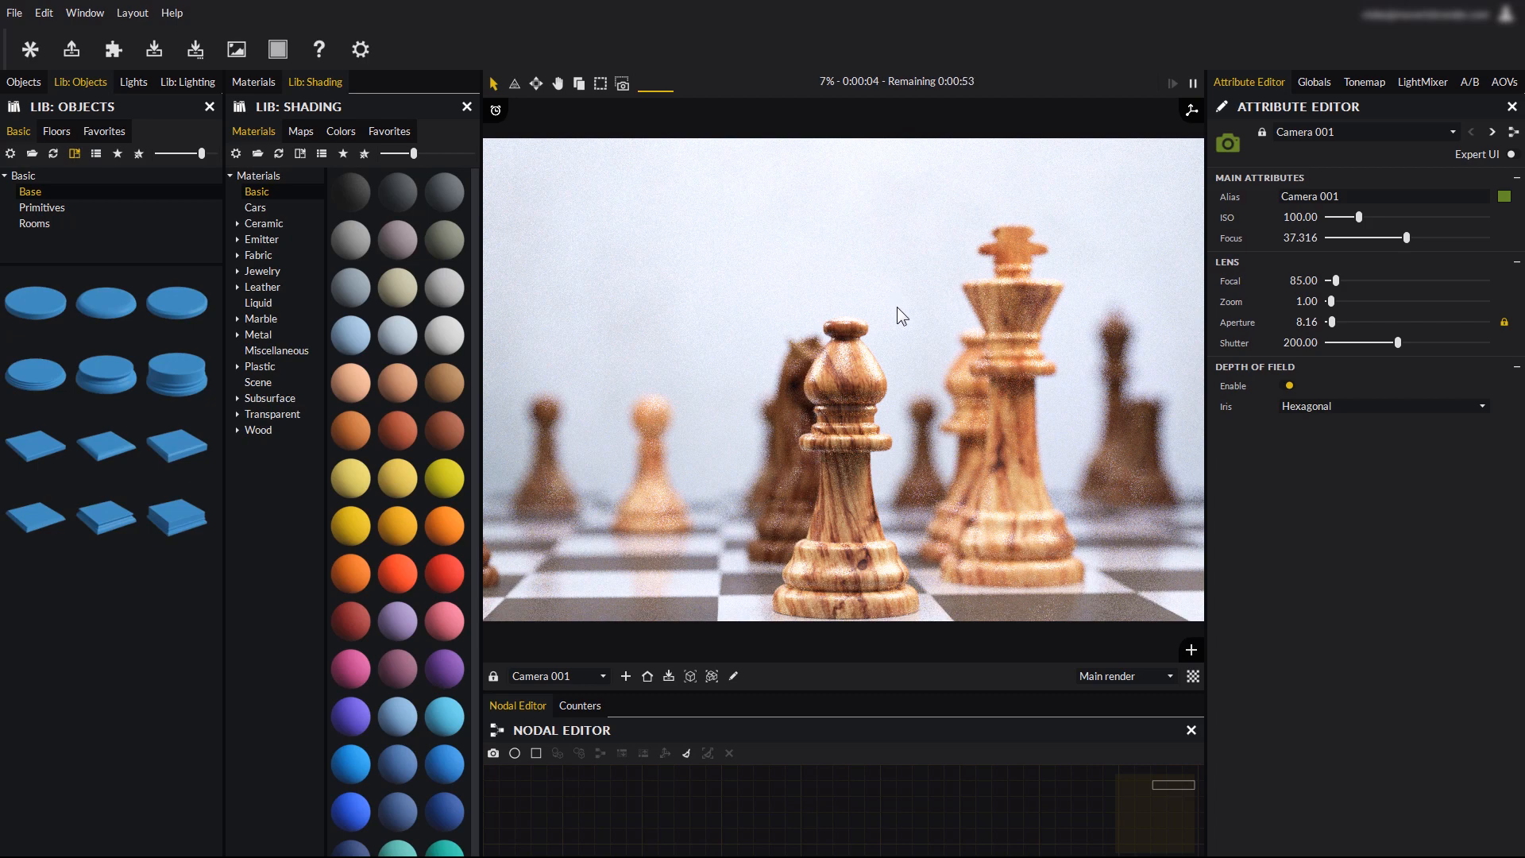
{"action": "mouse_move", "coordinate": [921, 418]}
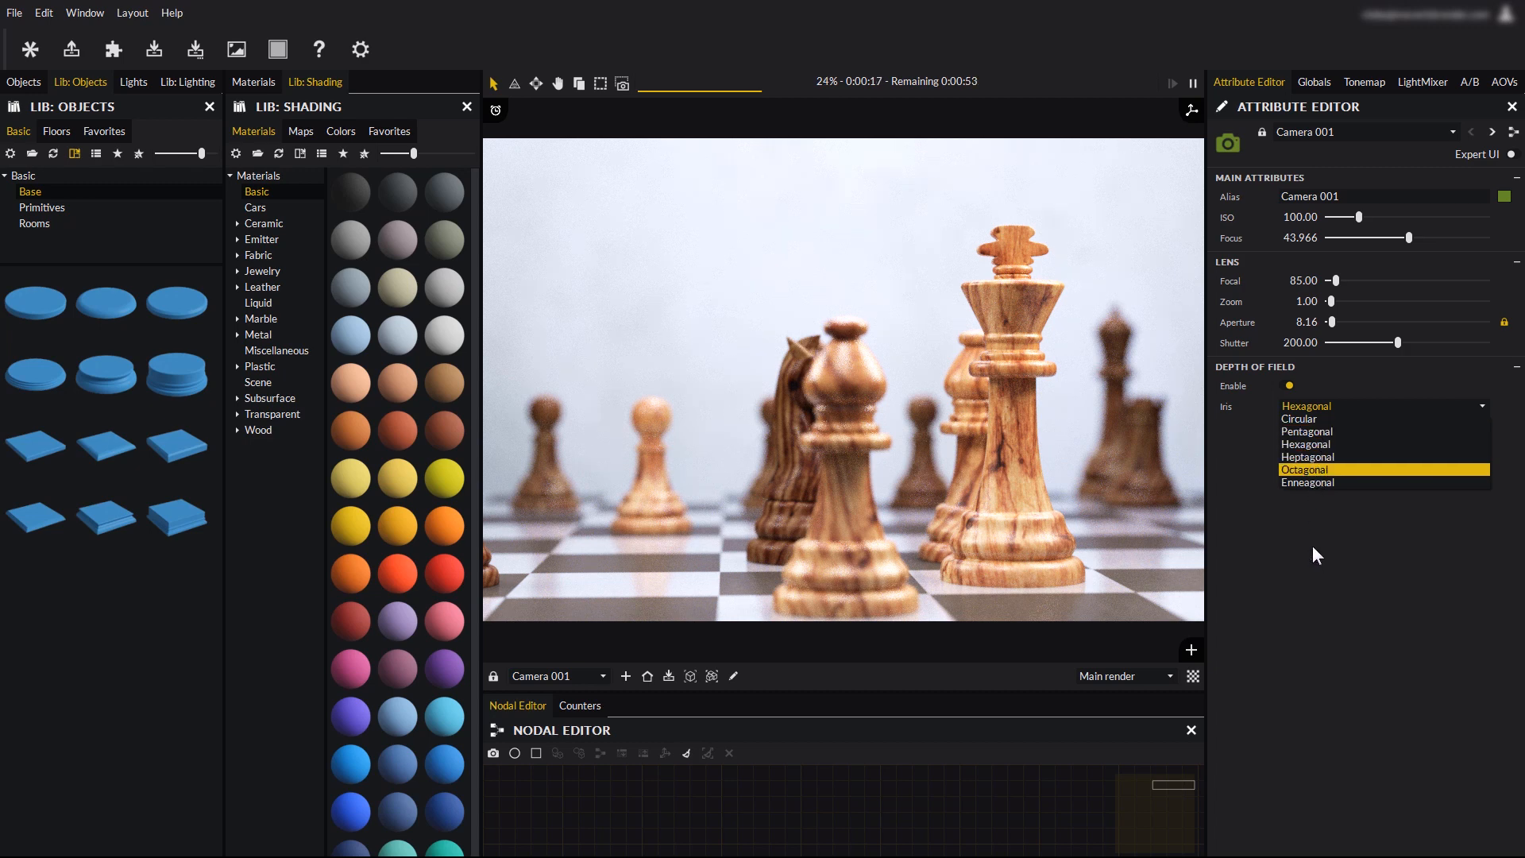
{"action": "left_click", "coordinate": [1305, 406]}
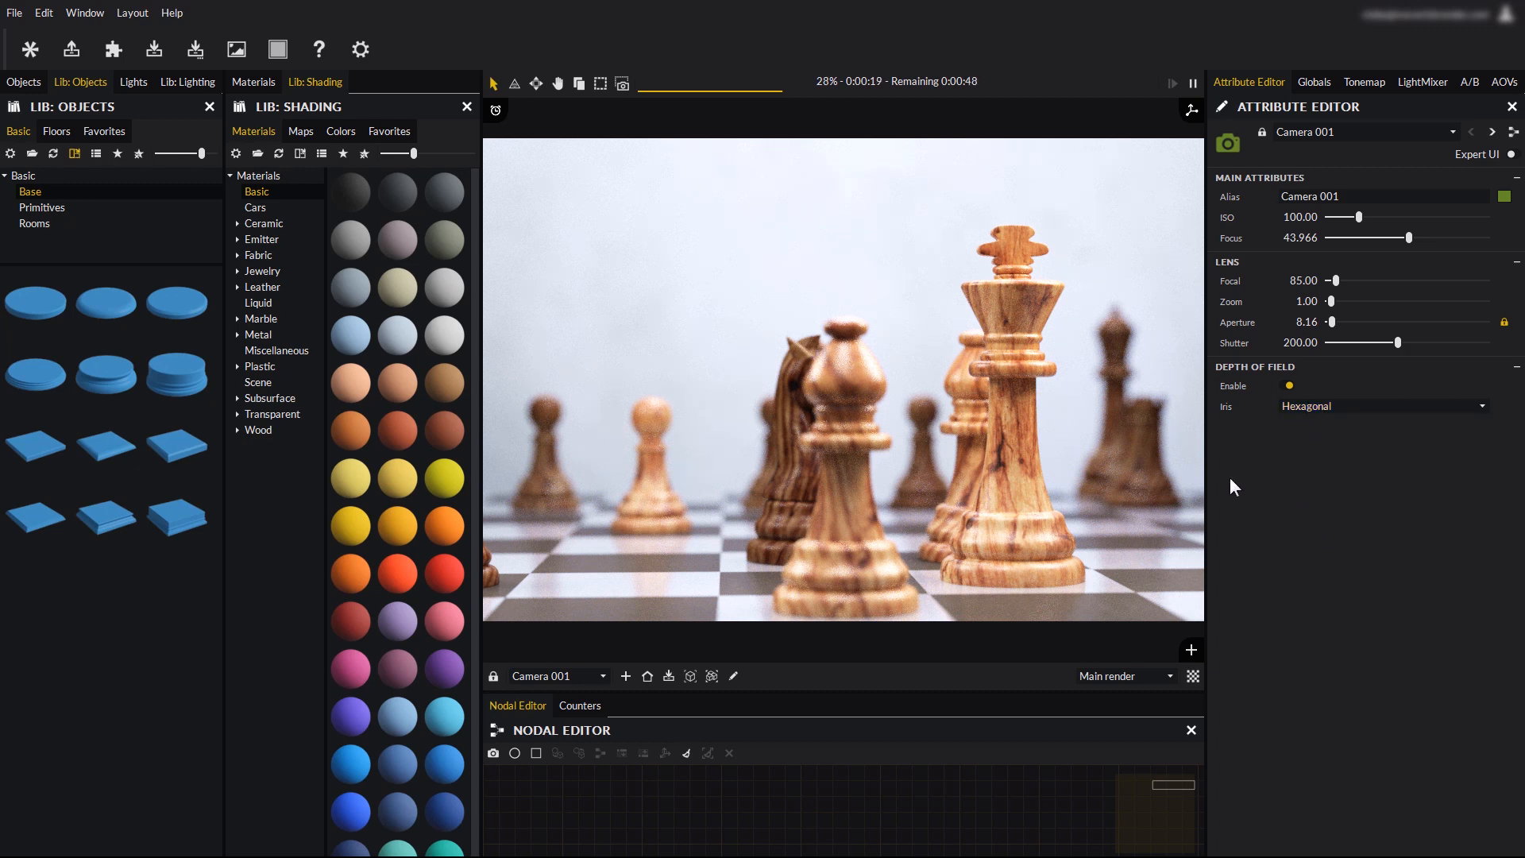
{"action": "mouse_move", "coordinate": [1333, 532]}
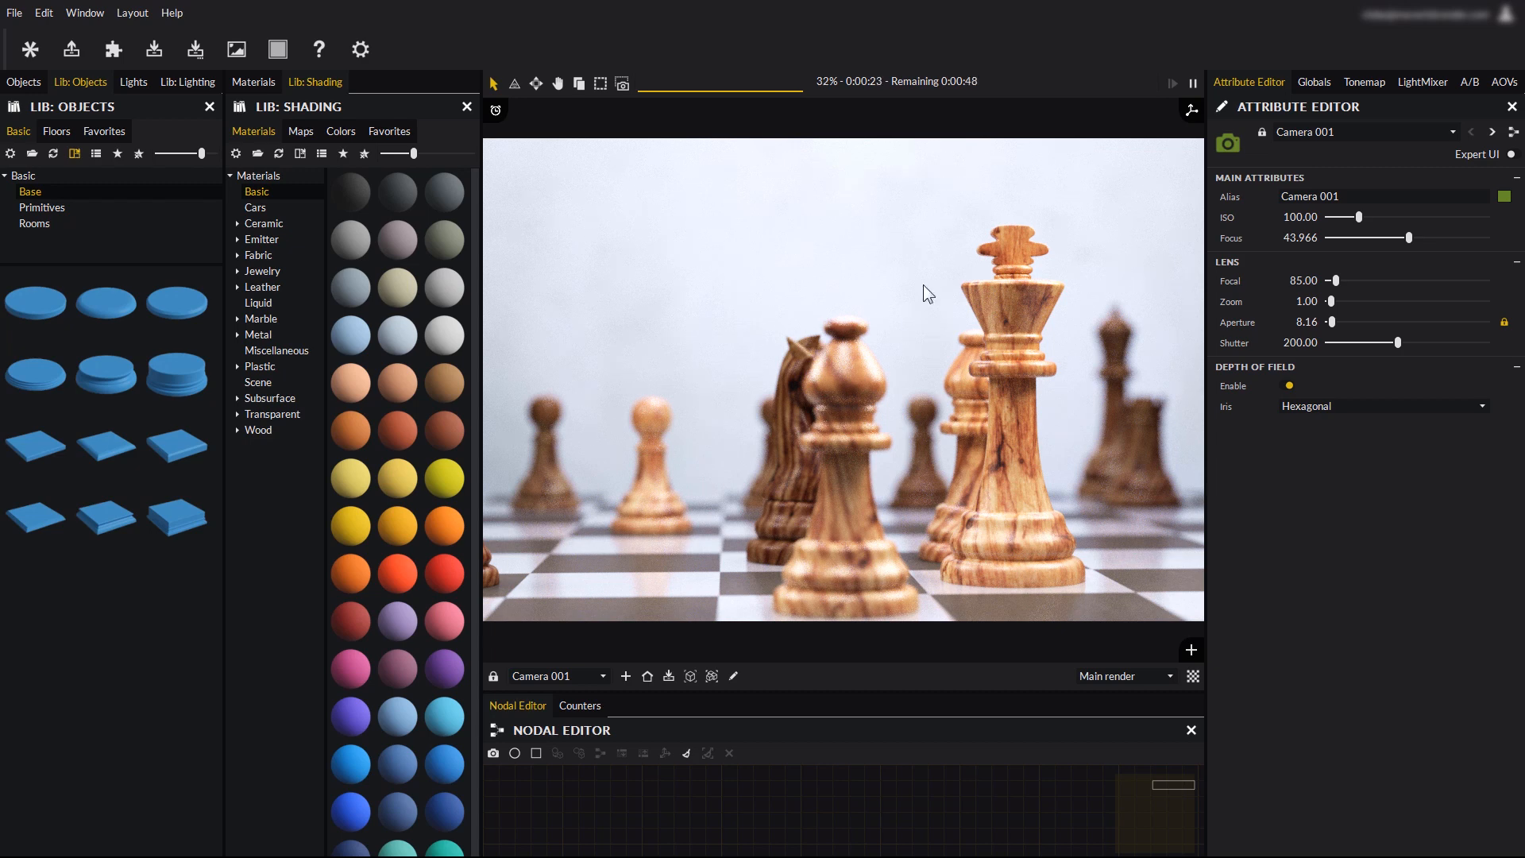
{"action": "mouse_move", "coordinate": [910, 217]}
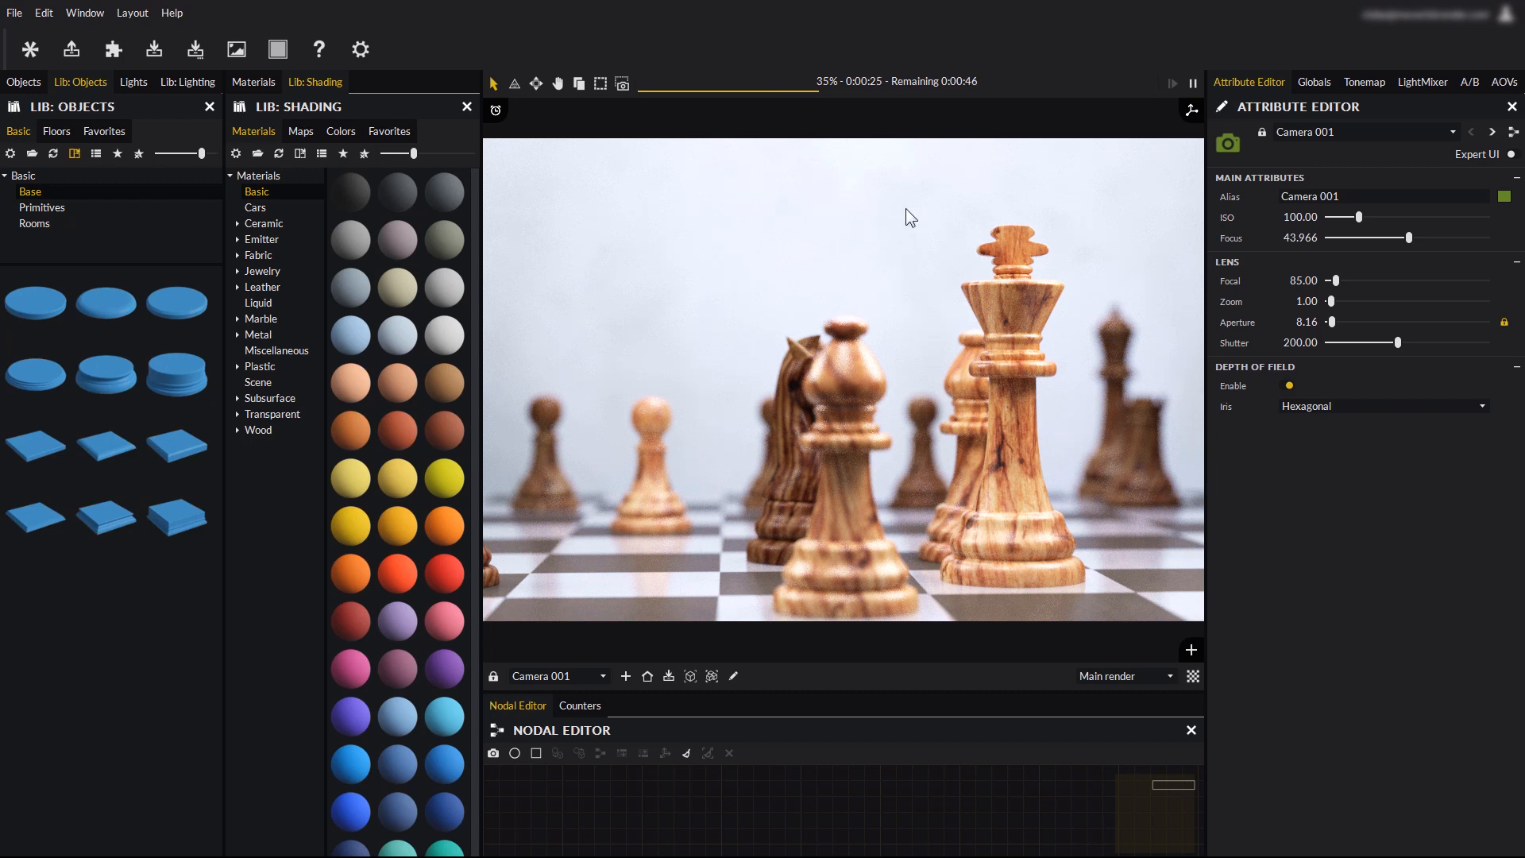